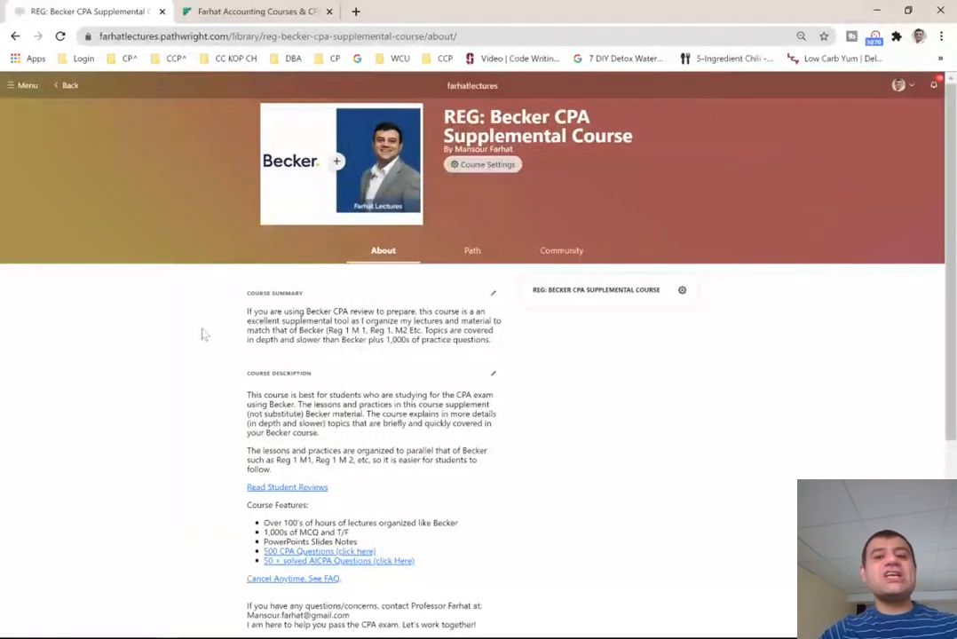
Look over the course About page and the Farhat Lectures site, ending back on the course page.
double_click(515, 117)
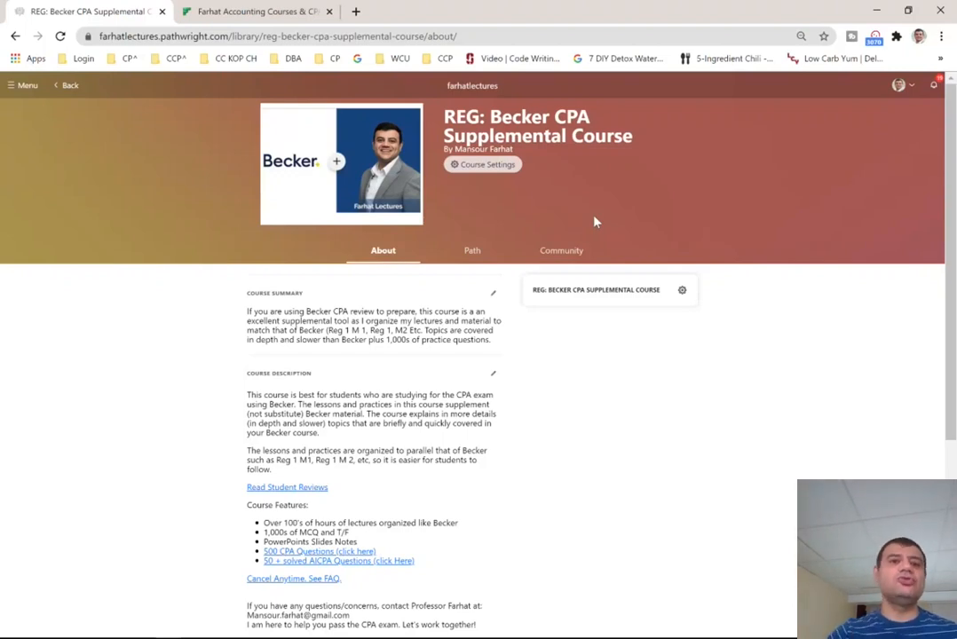
click(257, 10)
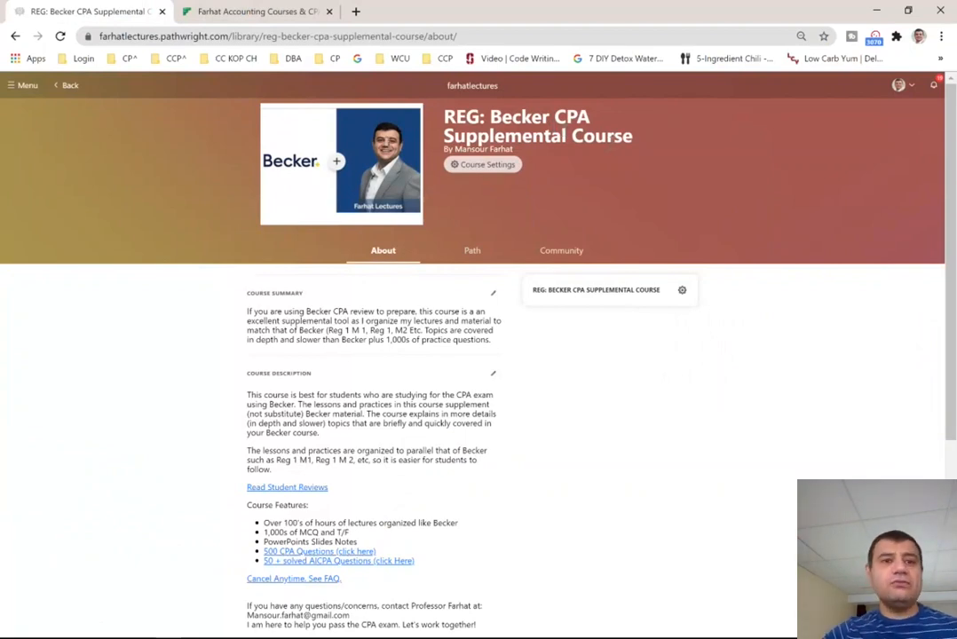
click(256, 11)
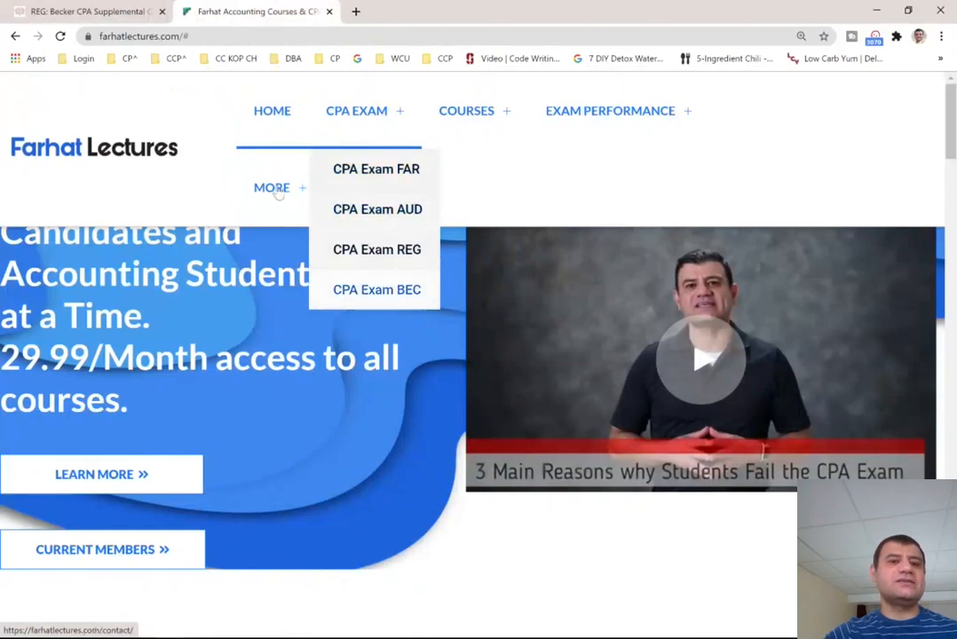
click(89, 11)
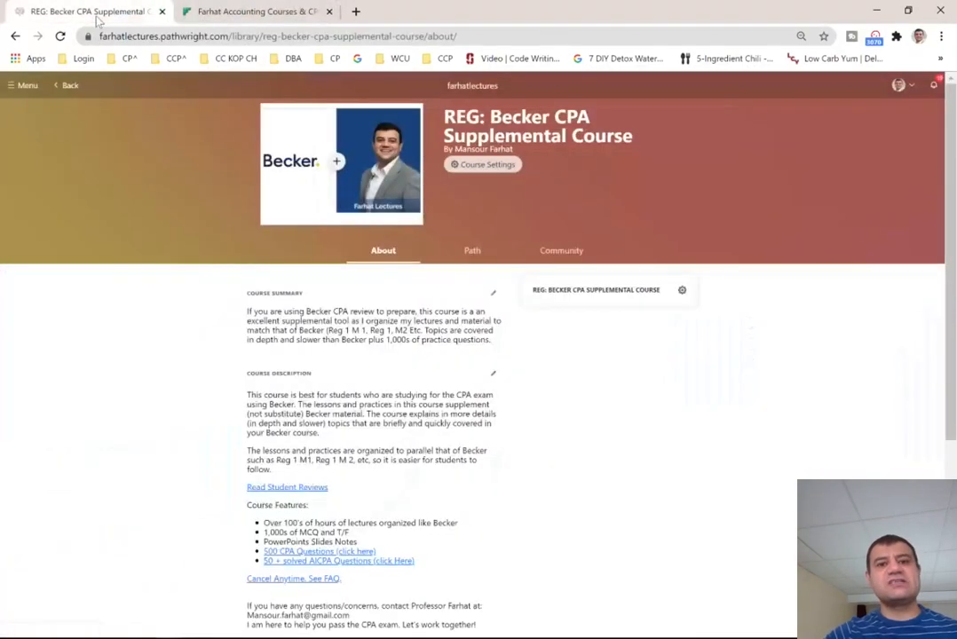
mouse_move(472, 422)
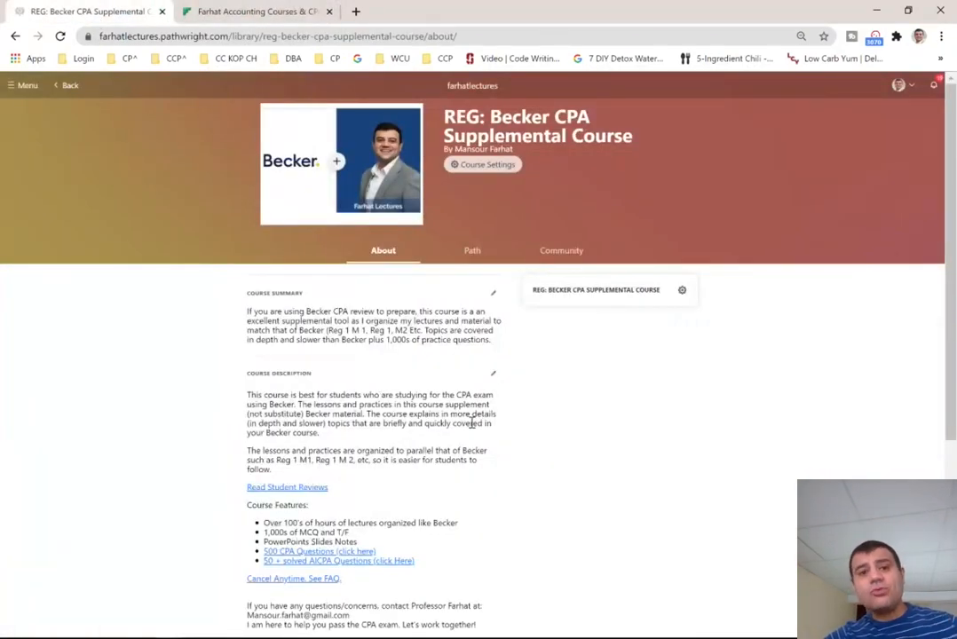
scroll(down, 3)
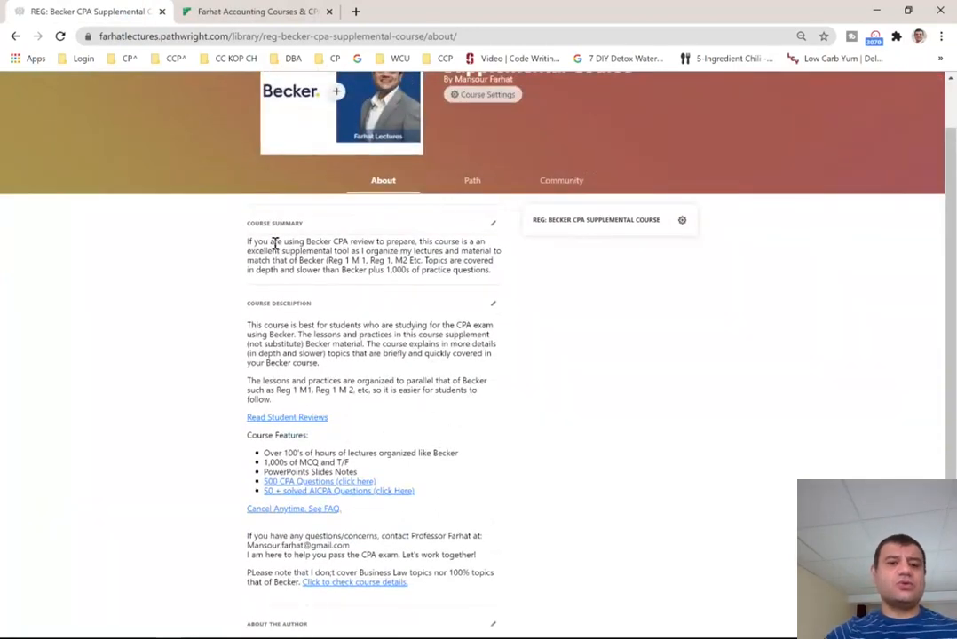
mouse_move(400, 417)
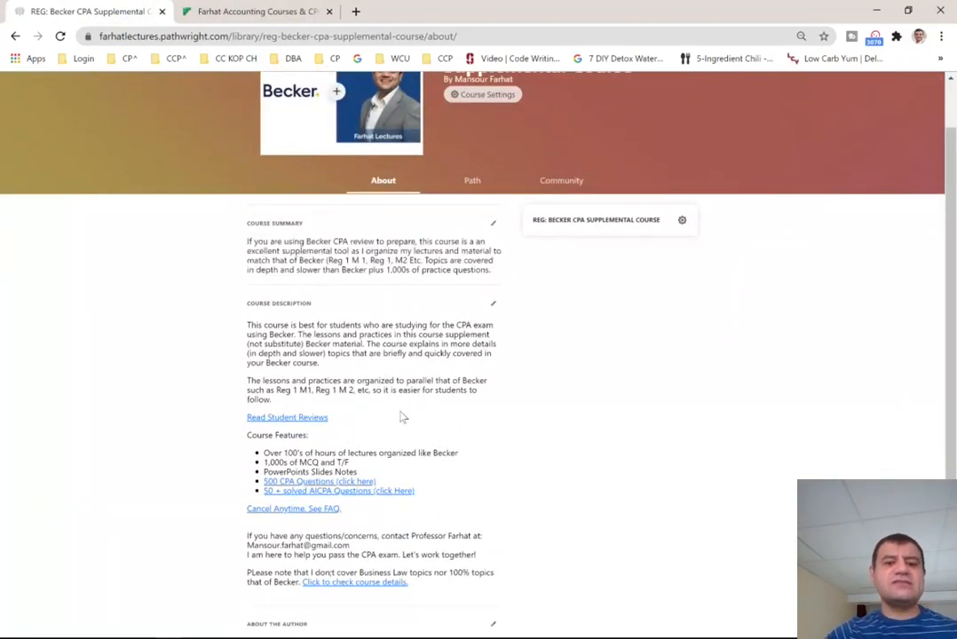
scroll(up, 3)
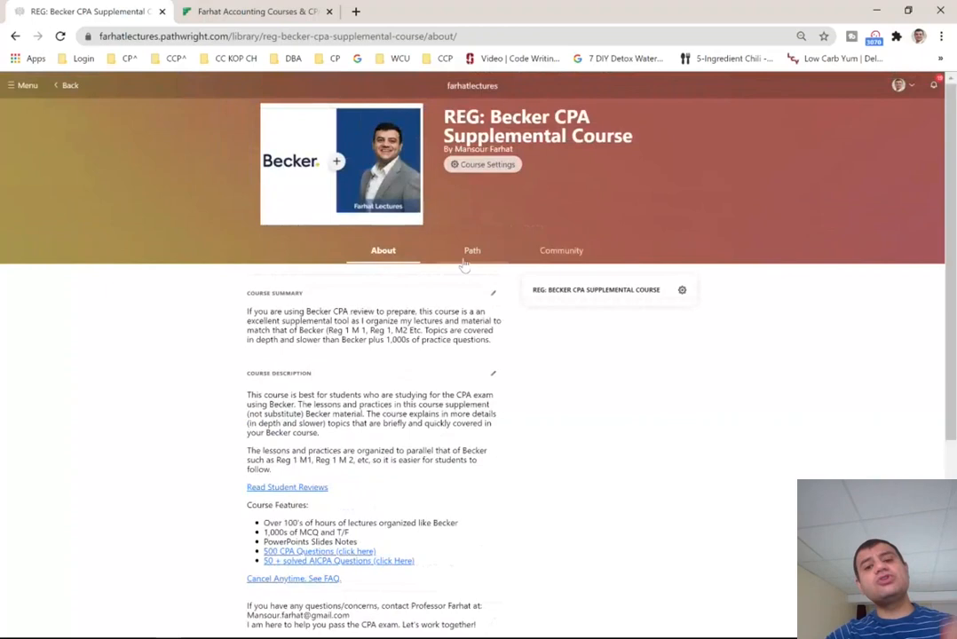
Preview the course Path as a learner and scroll the REG module list down through REG 4.
click(472, 251)
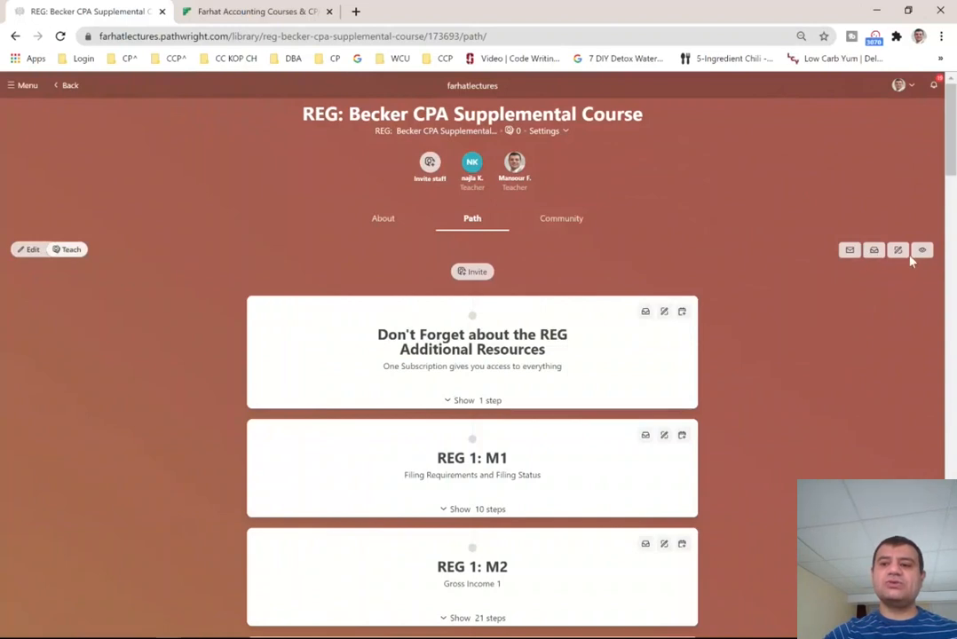
click(921, 248)
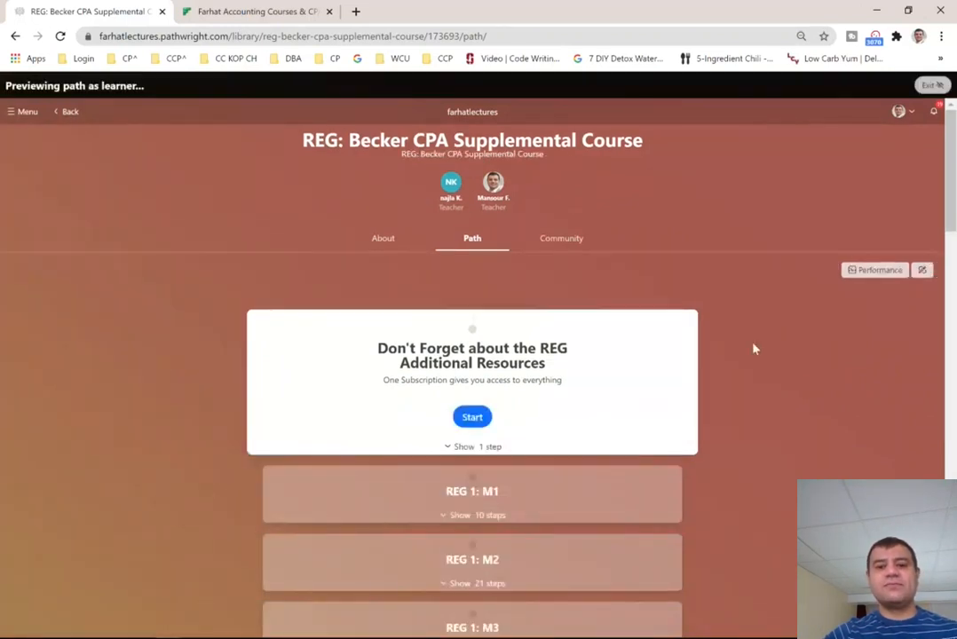
mouse_move(572, 458)
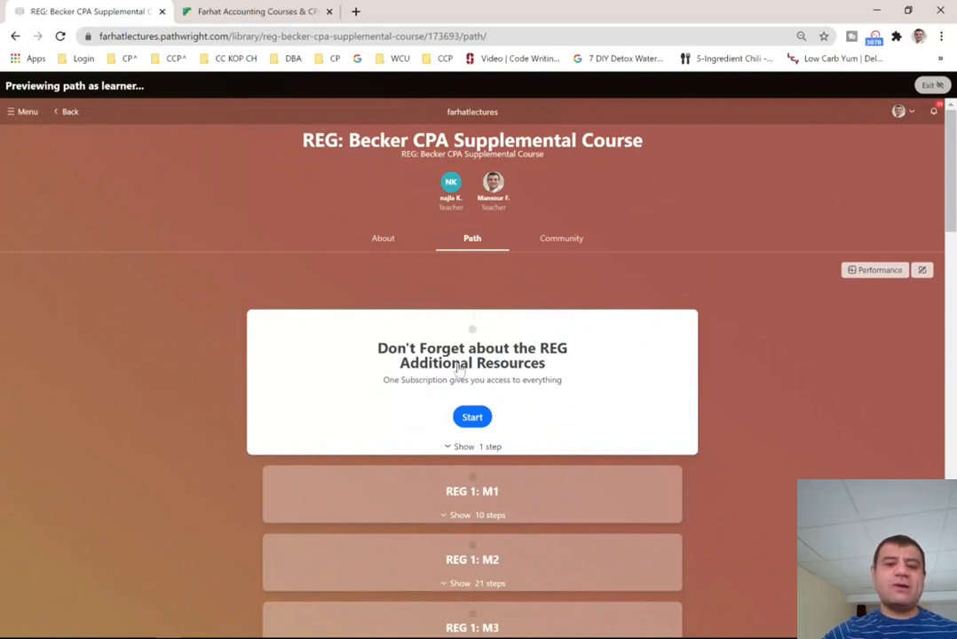
scroll(down, 3)
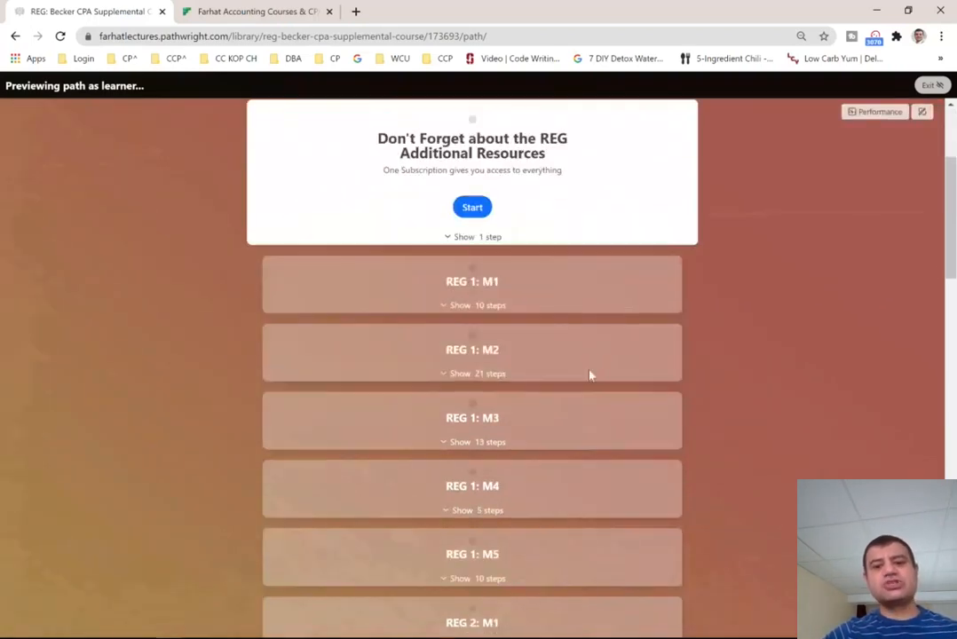
mouse_move(742, 294)
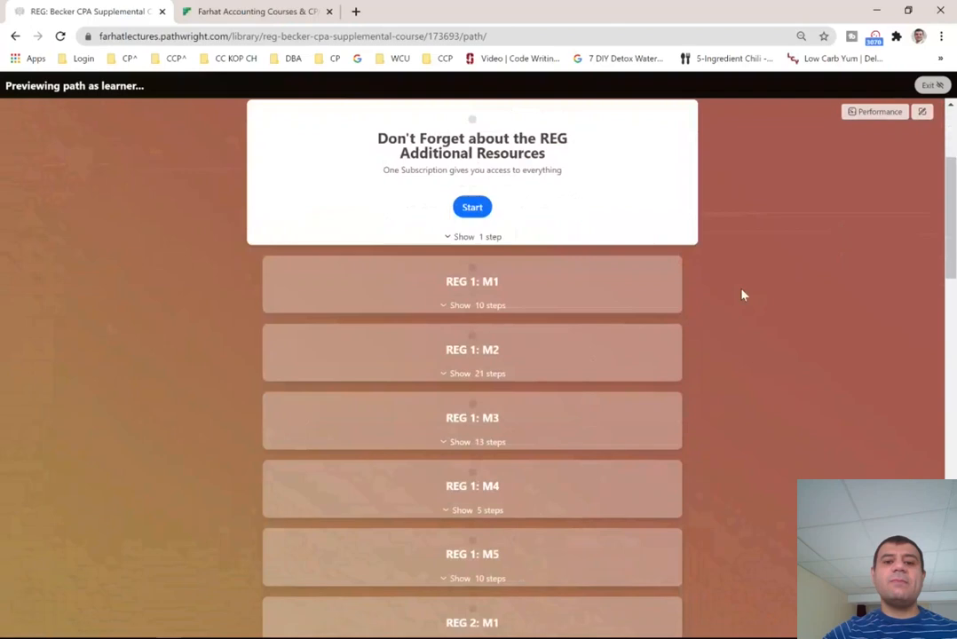
scroll(down, 3)
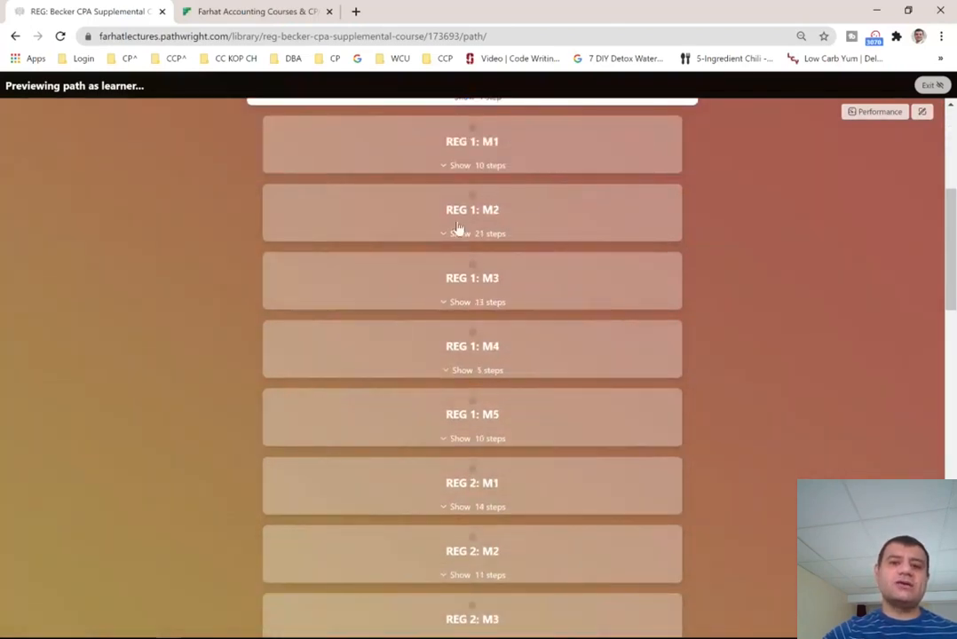
mouse_move(568, 408)
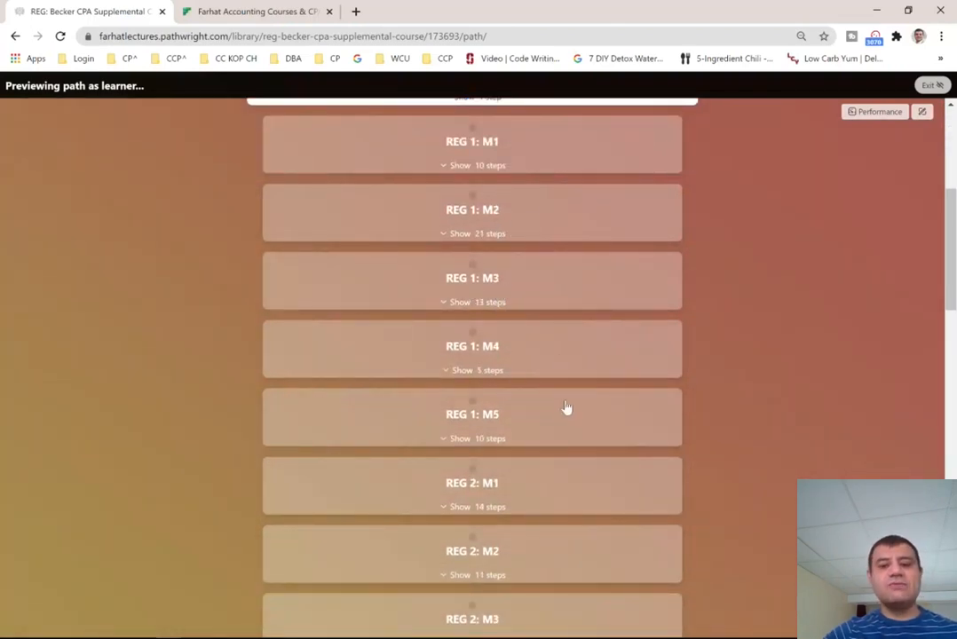
scroll(down, 3)
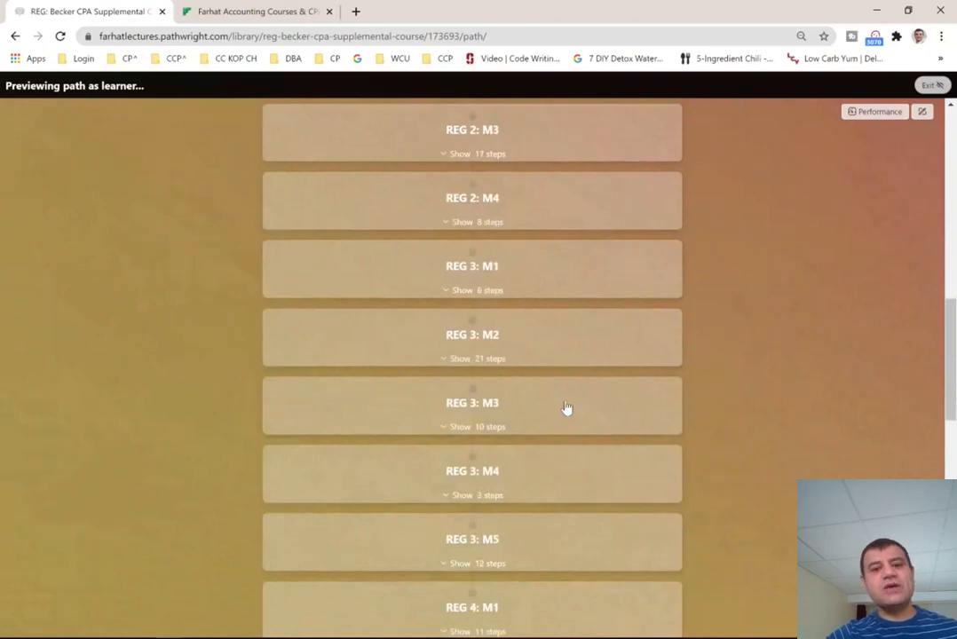
mouse_move(488, 431)
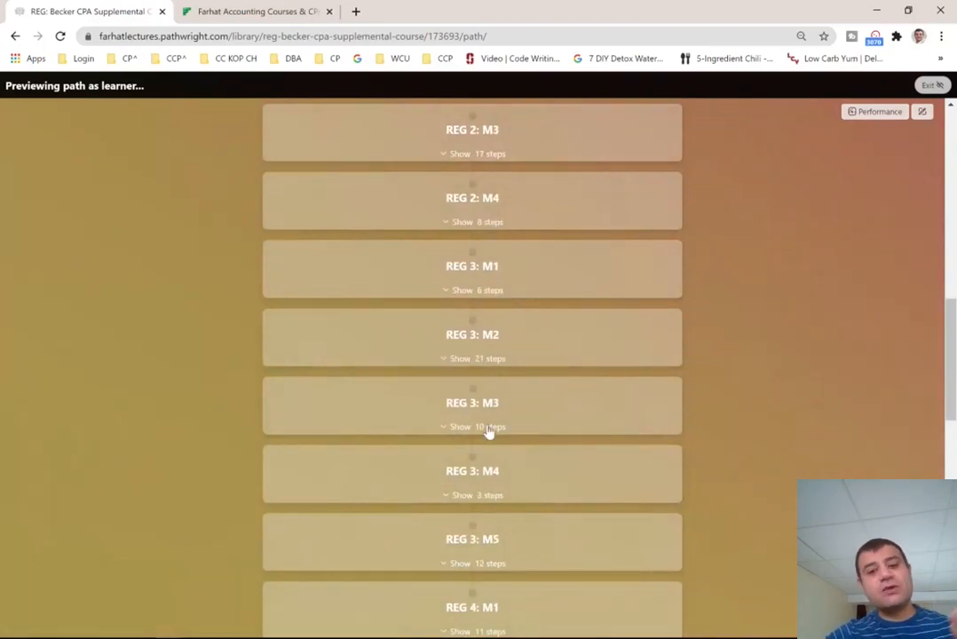
Expand REG 3: M3, then REG 3: M5 Cost Recovery to show its depreciation videos and quizzes.
click(476, 426)
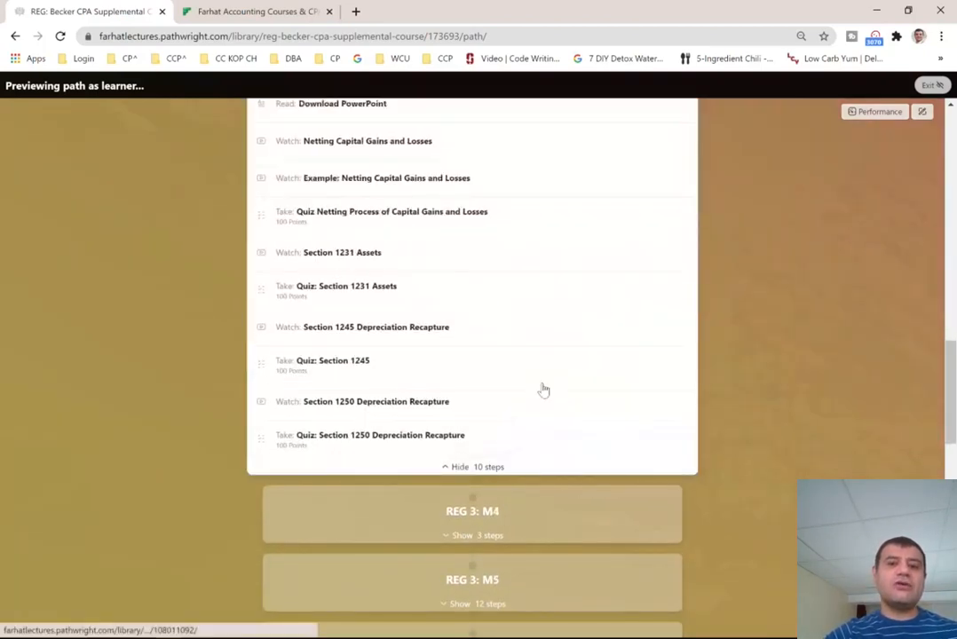
scroll(down, 3)
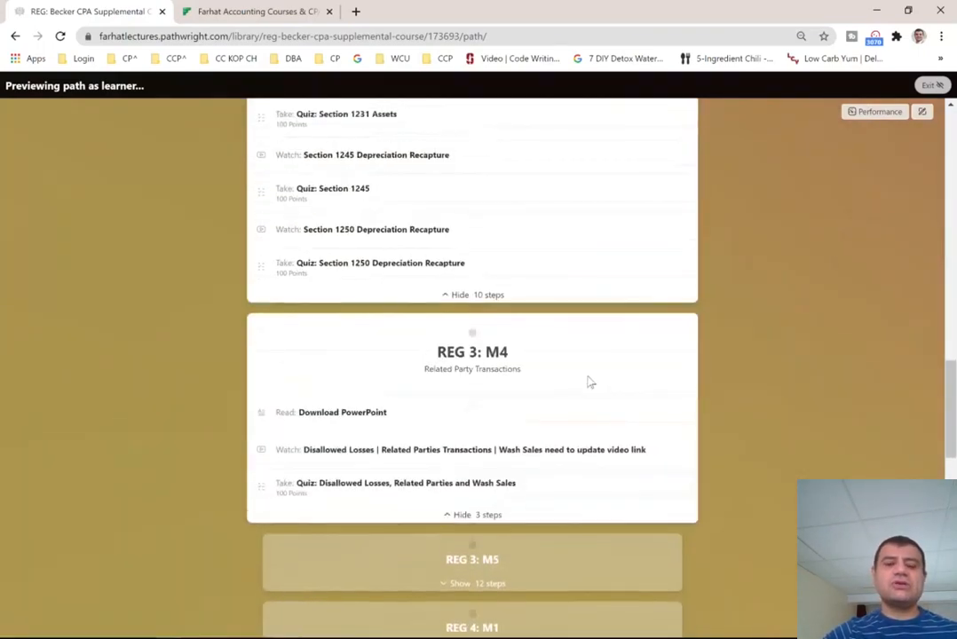
scroll(up, 3)
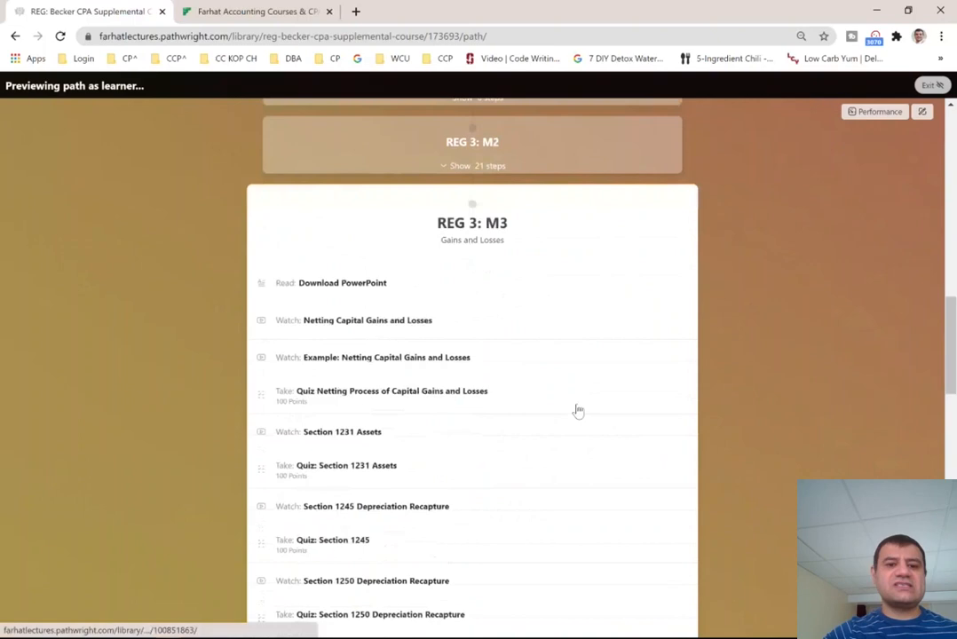
scroll(up, 3)
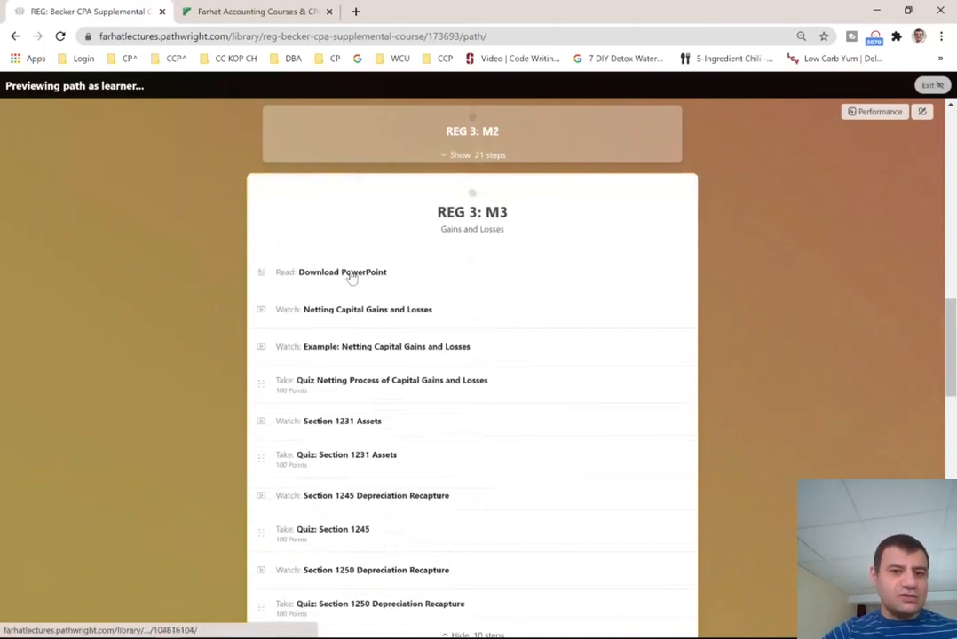
mouse_move(451, 324)
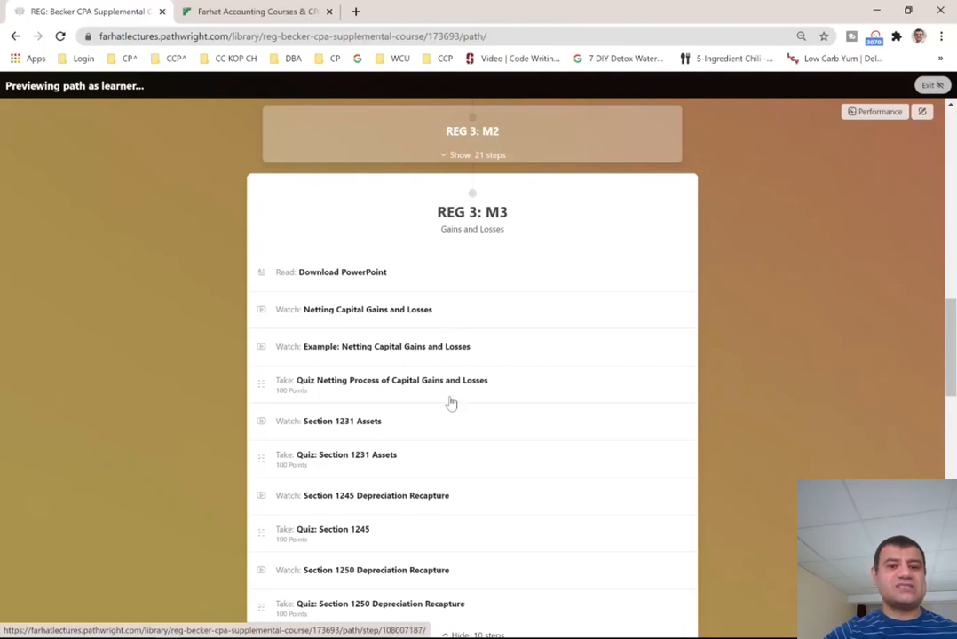
scroll(down, 3)
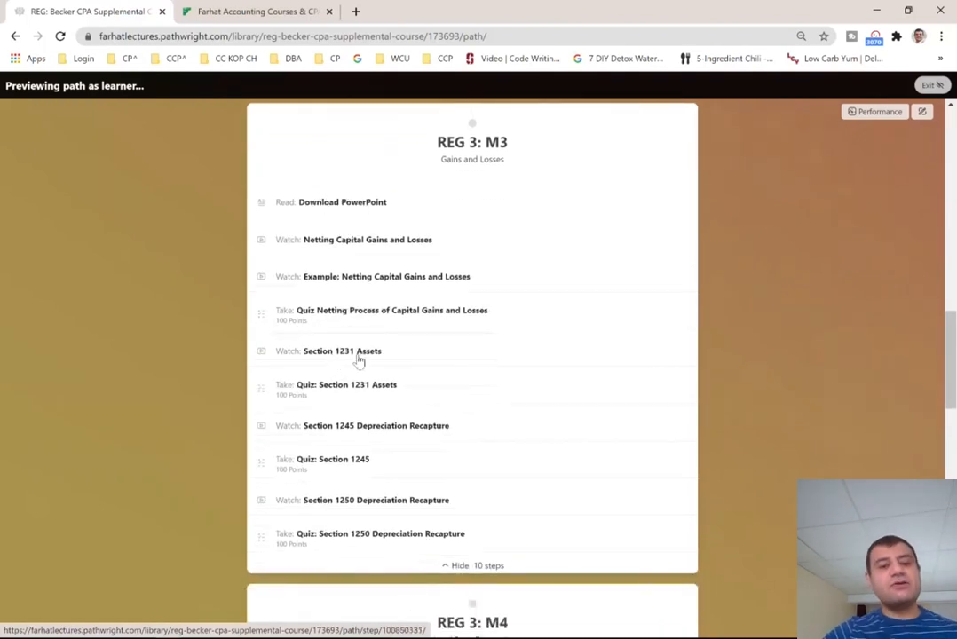
mouse_move(372, 440)
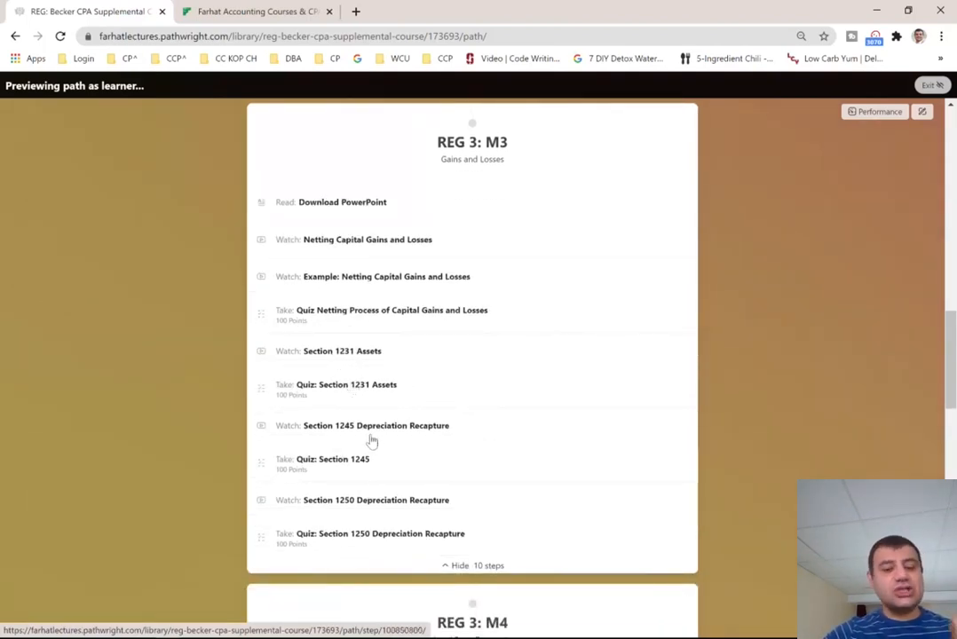
mouse_move(358, 506)
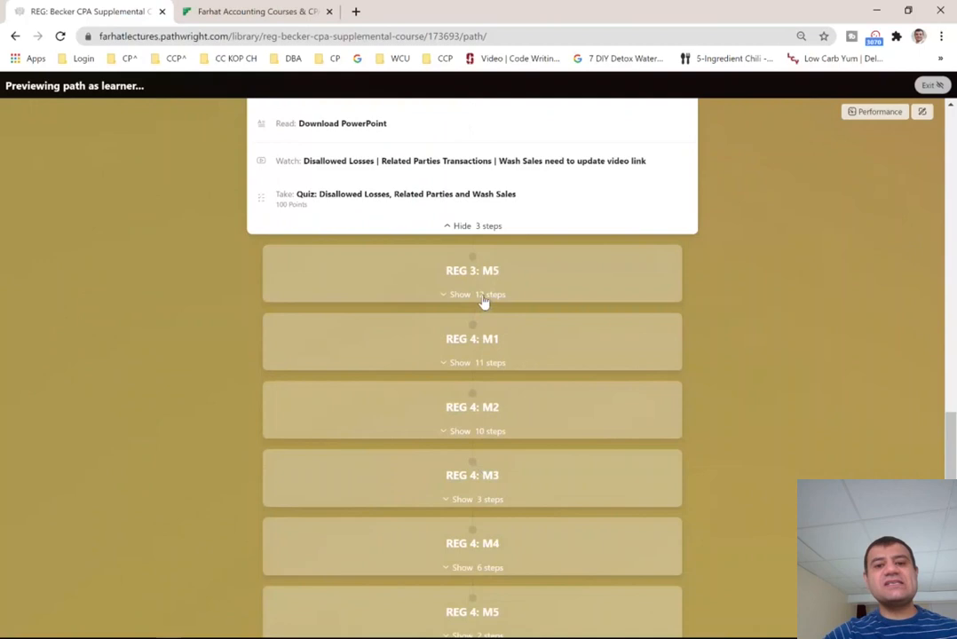
click(476, 295)
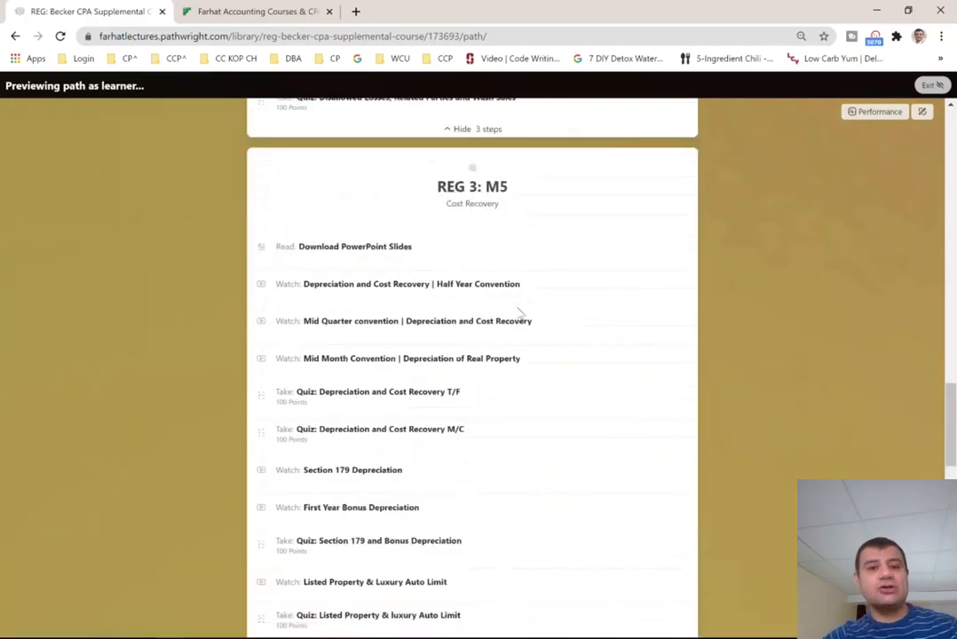
mouse_move(410, 284)
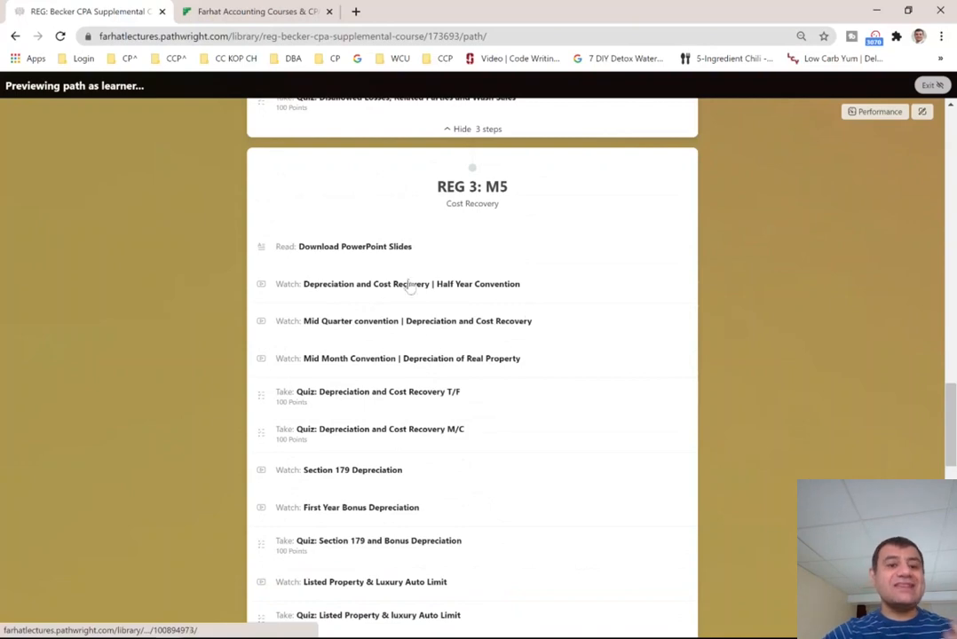
mouse_move(451, 284)
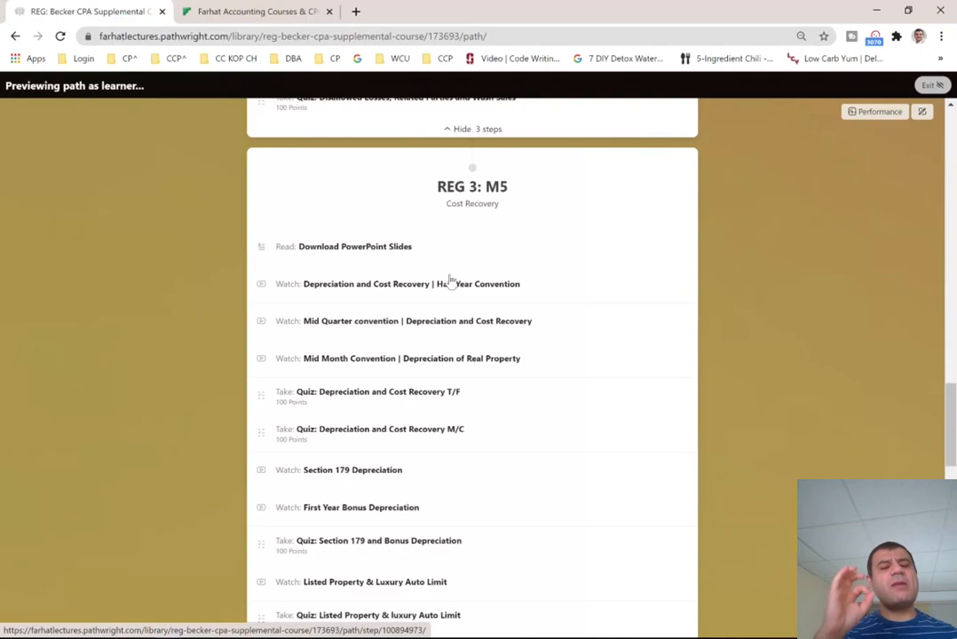
mouse_move(806, 199)
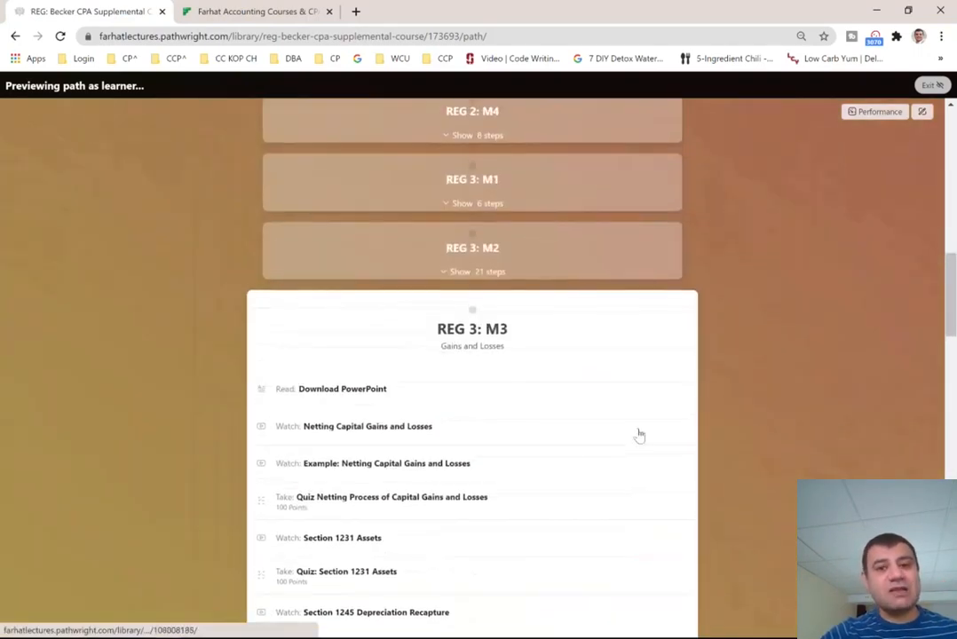
Start the 'Don't Forget about the REG Additional Resources' step listing two extra REG courses, then leave it.
scroll(up, 3)
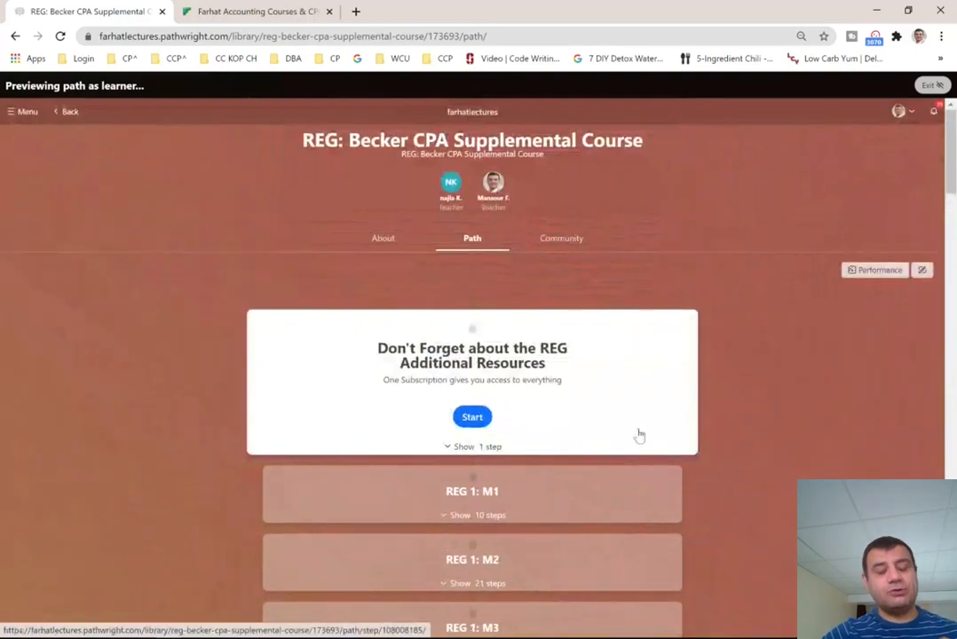
scroll(down, 3)
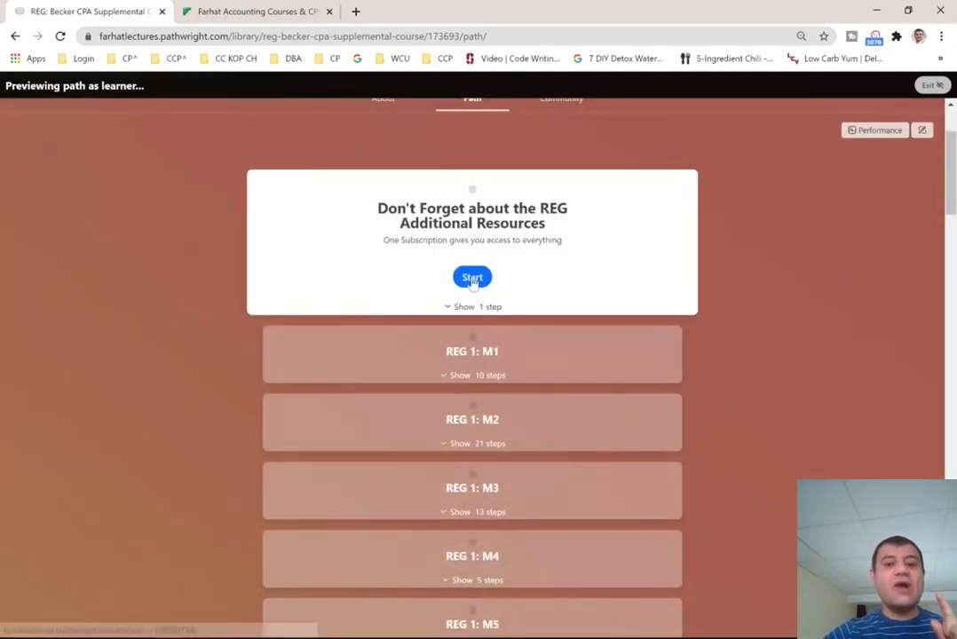
click(472, 277)
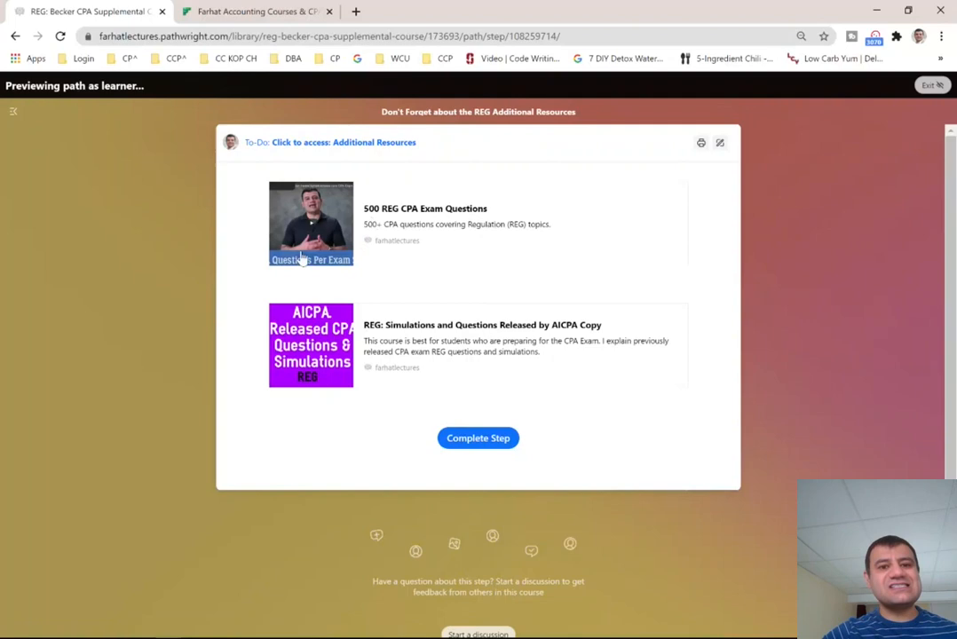
mouse_move(347, 284)
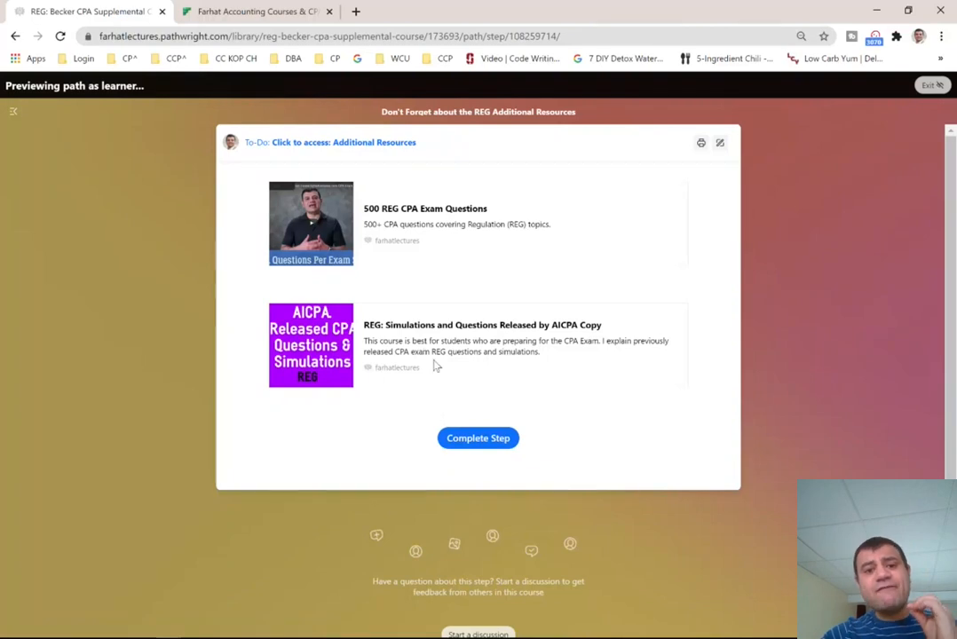
mouse_move(543, 366)
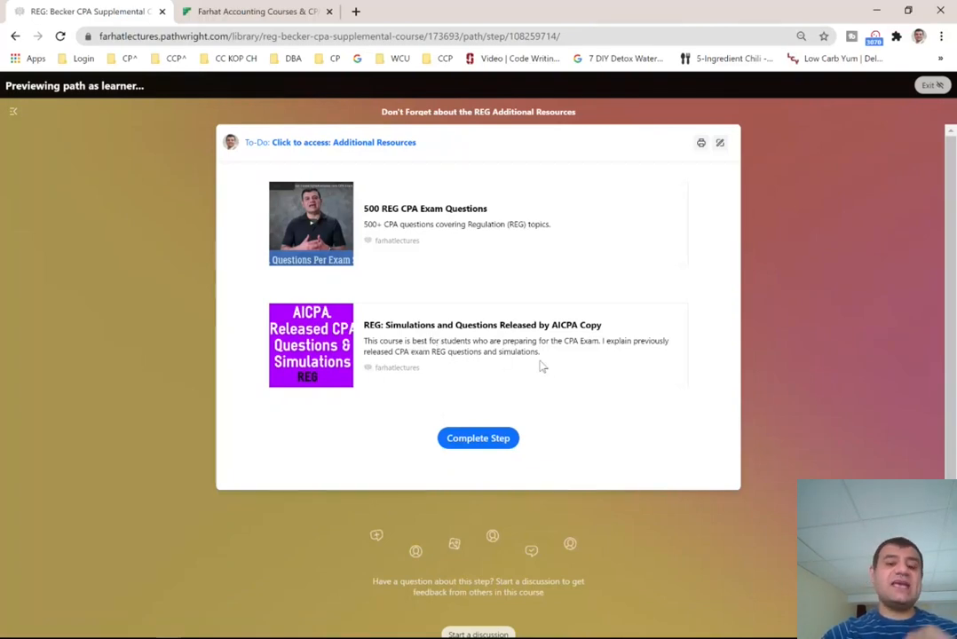
mouse_move(551, 341)
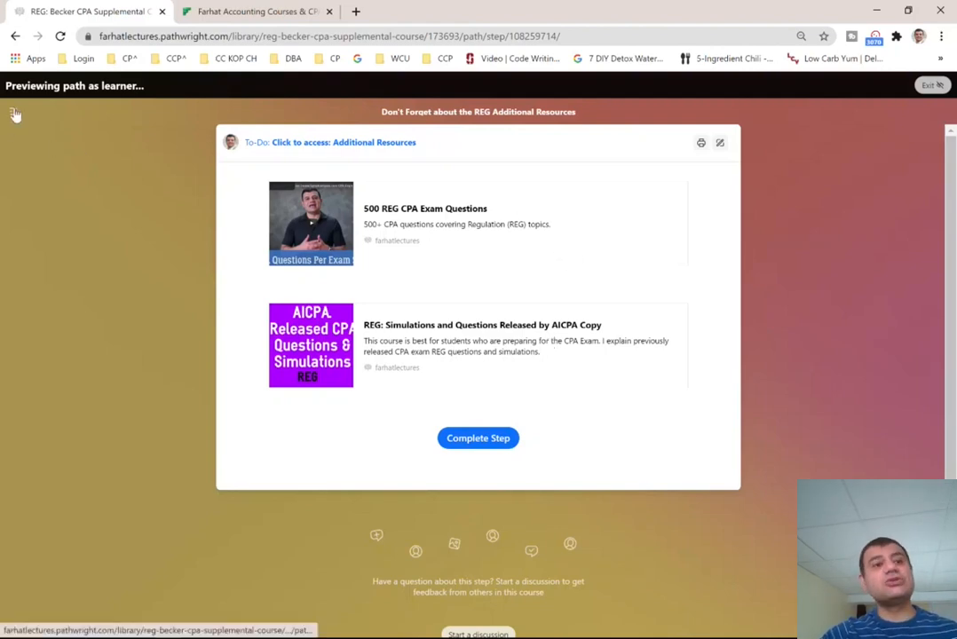
click(255, 10)
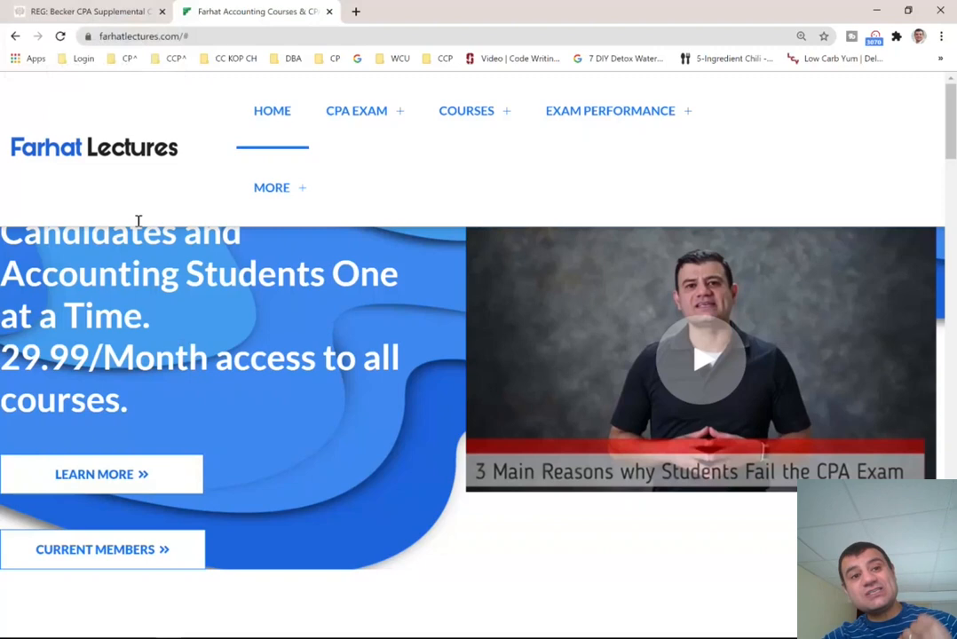
Return to the course path top showing the Additional Resources card and REG 1 modules.
click(85, 11)
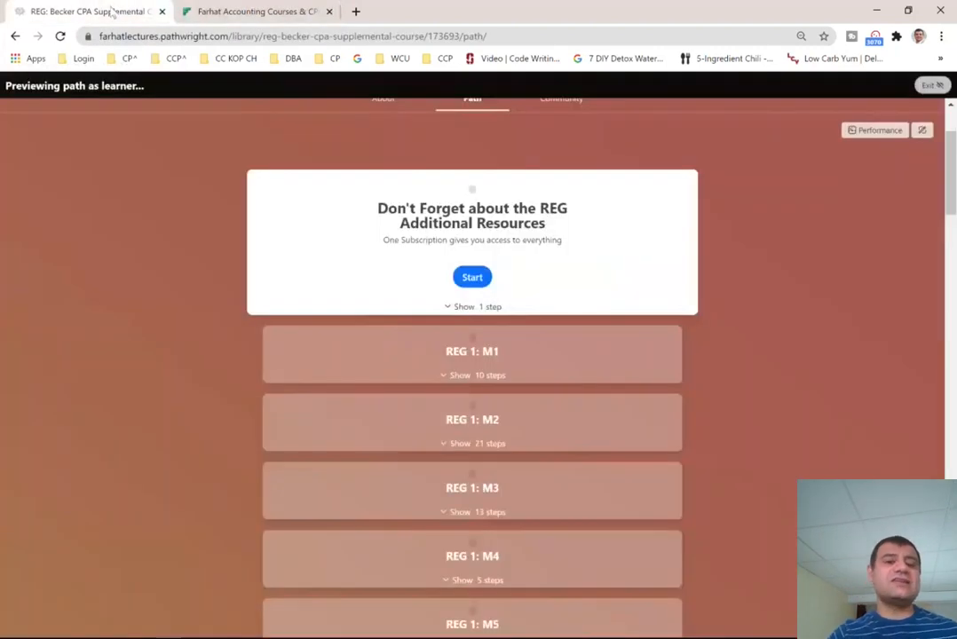
mouse_move(323, 346)
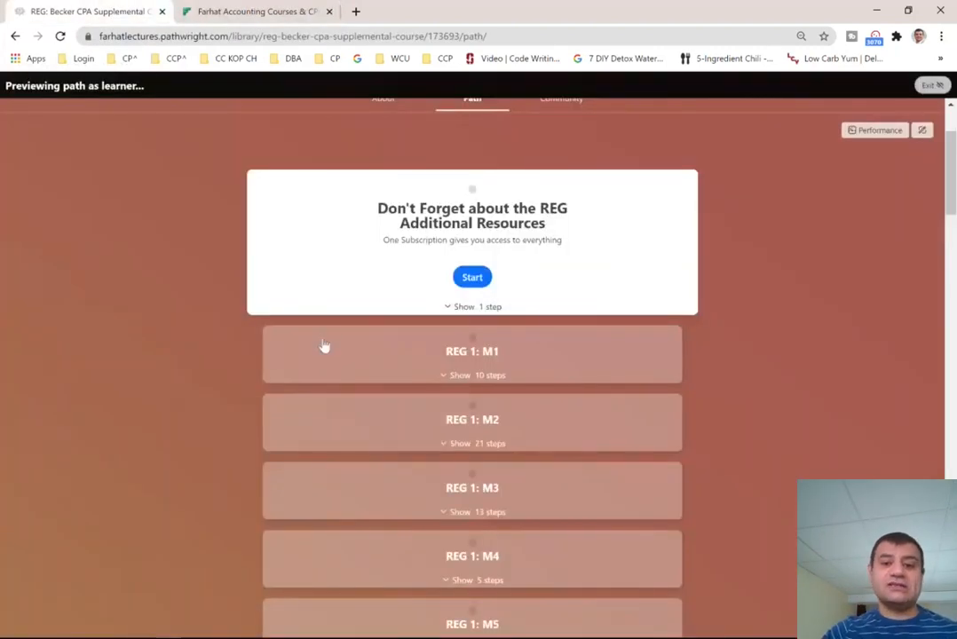
scroll(up, 3)
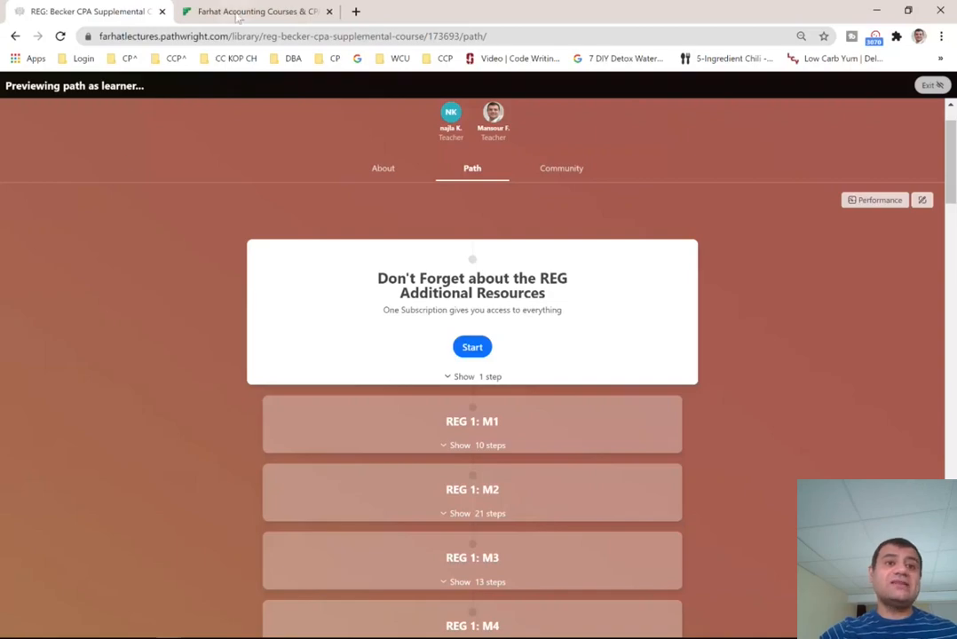
Show the Farhat Lectures homepage testimonials from a CPA candidate about the lectures.
click(258, 10)
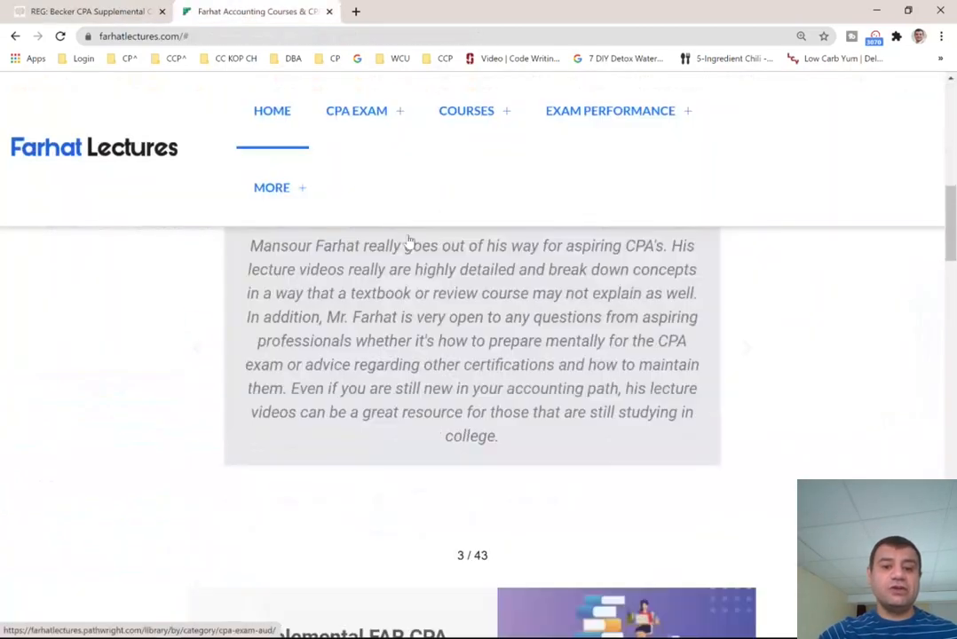
scroll(up, 3)
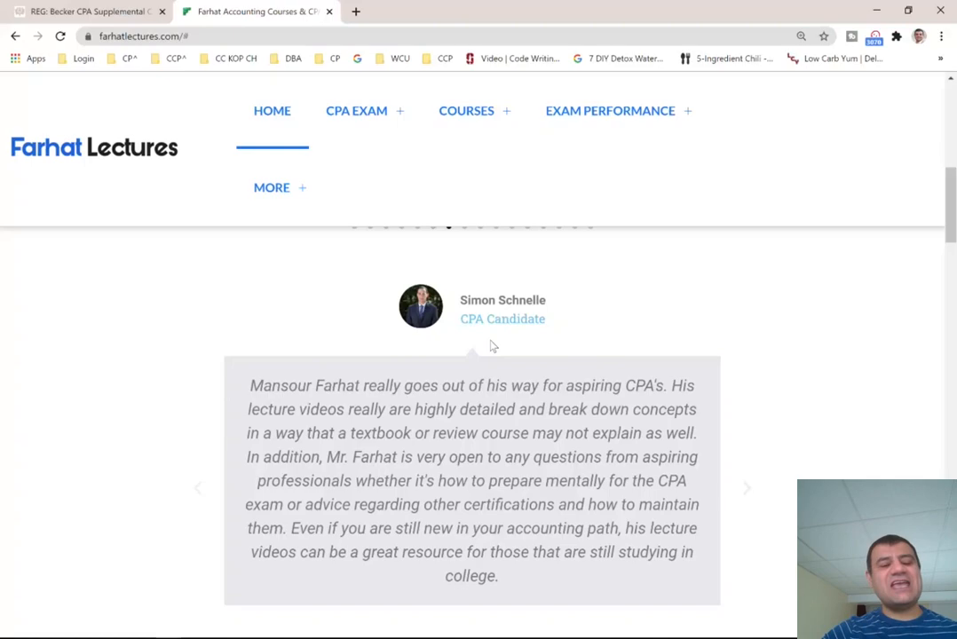
mouse_move(494, 339)
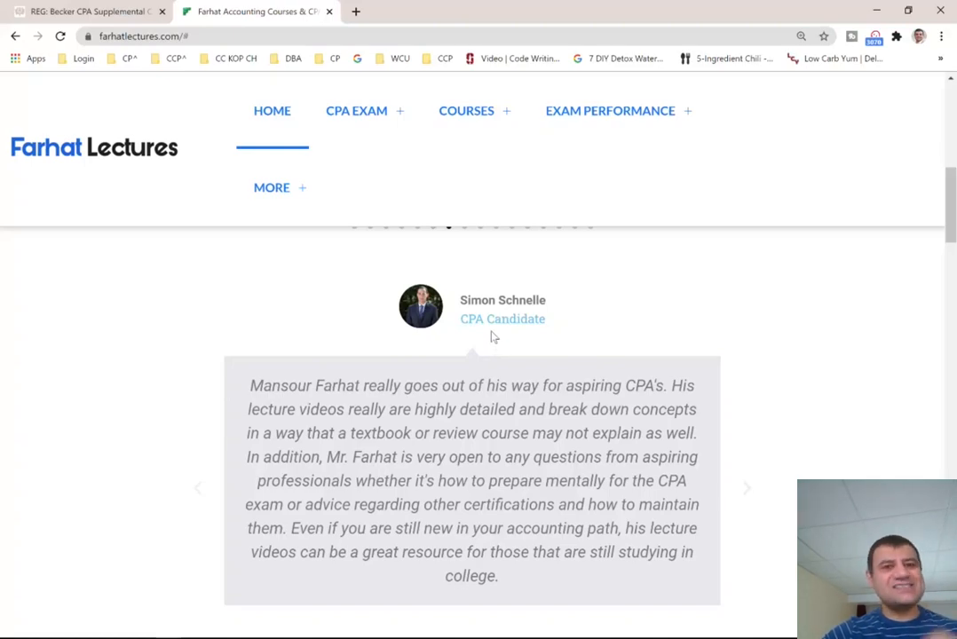